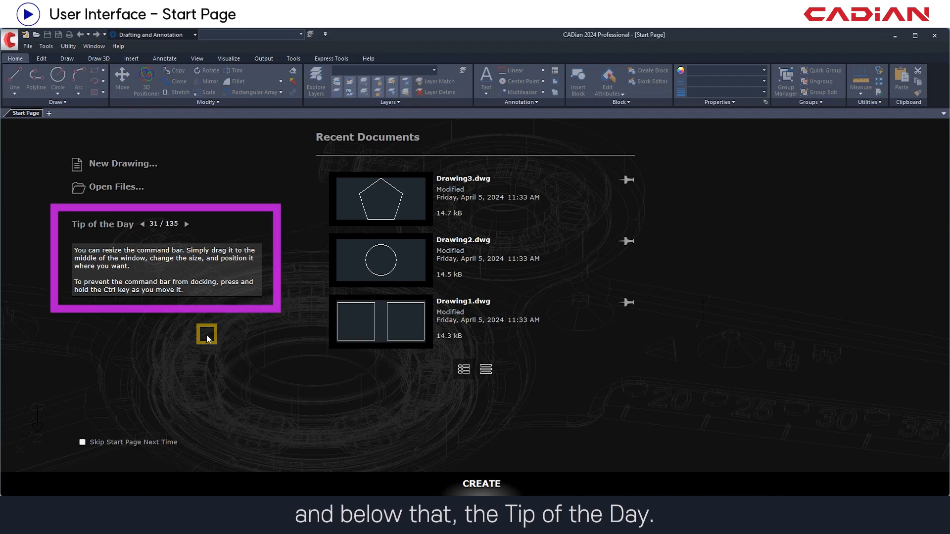
Cycle the Start Page's Tip of the Day forward until tip 36 of 135 appears.
{"action": "left_click", "coordinate": [187, 224]}
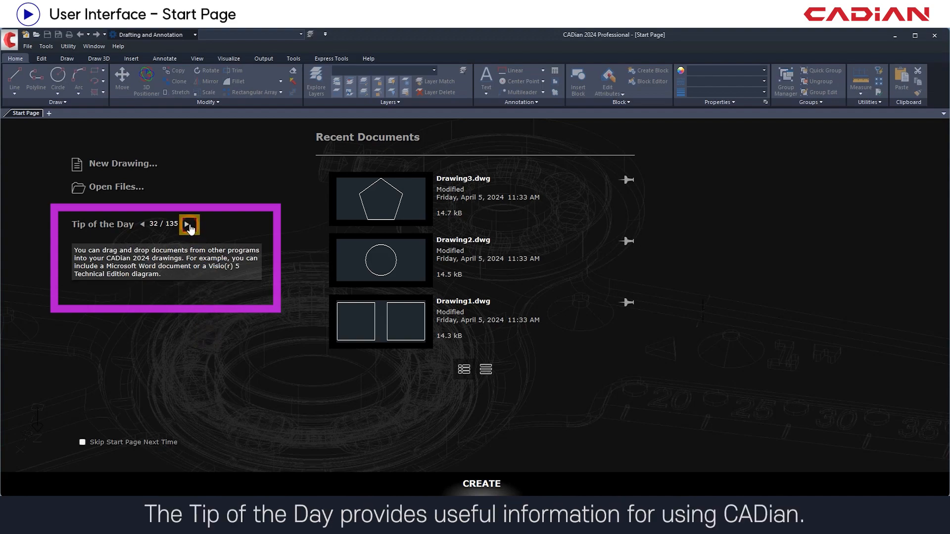
{"action": "left_click", "coordinate": [188, 225]}
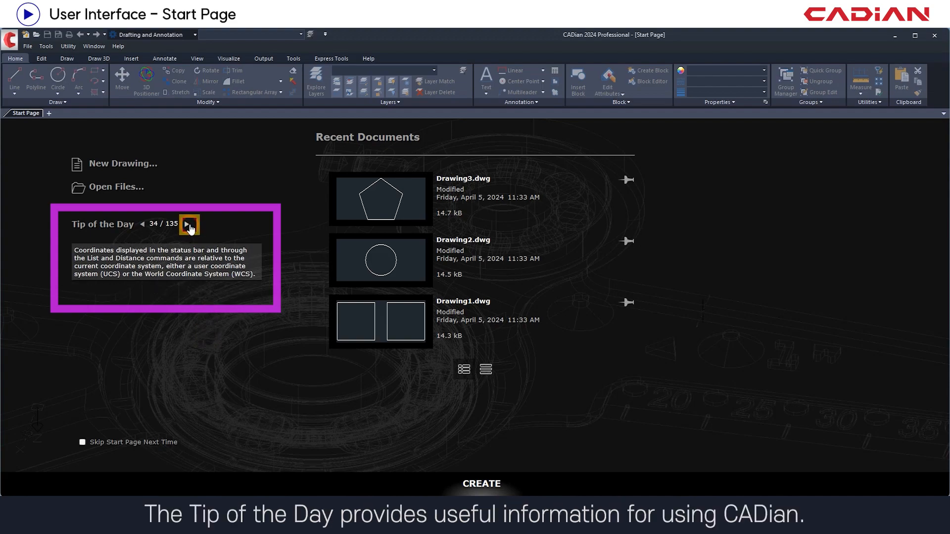
{"action": "left_click", "coordinate": [188, 224]}
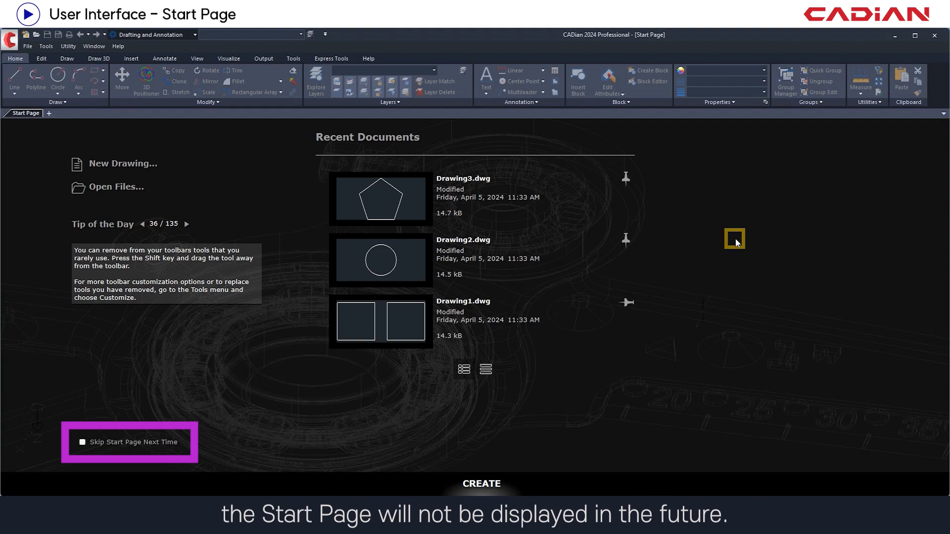
{"action": "left_click", "coordinate": [123, 164]}
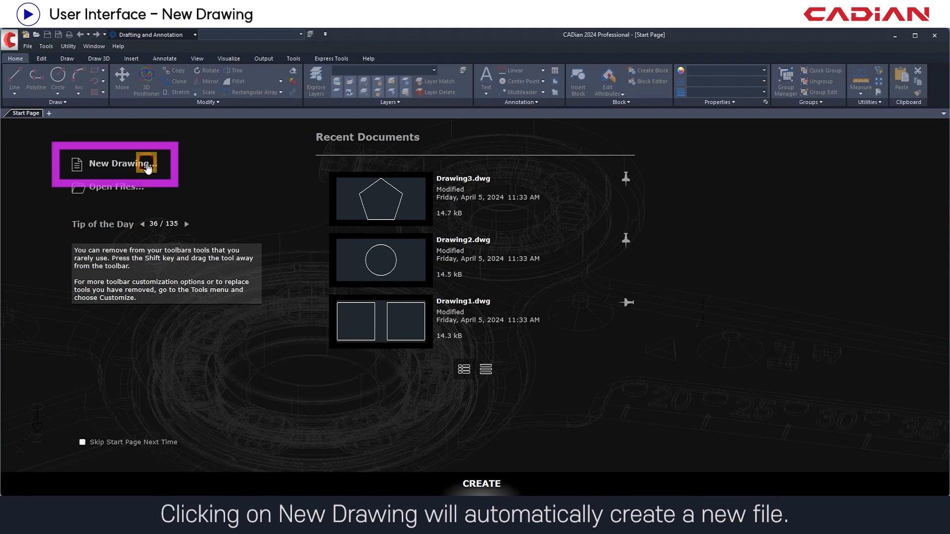
Create a new blank drawing, Drawing1.dwg, from New Drawing... on the Start Page.
{"action": "left_click", "coordinate": [123, 164]}
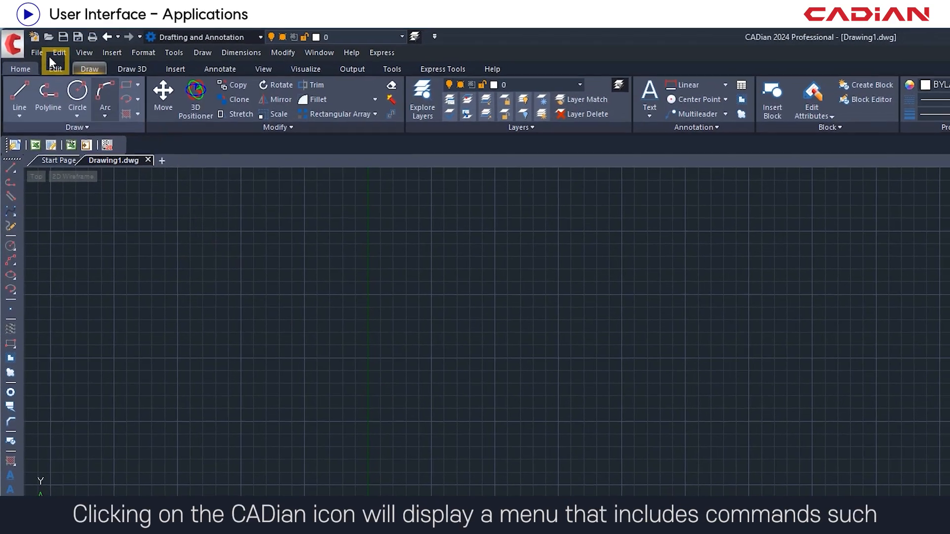
{"action": "left_click", "coordinate": [9, 40]}
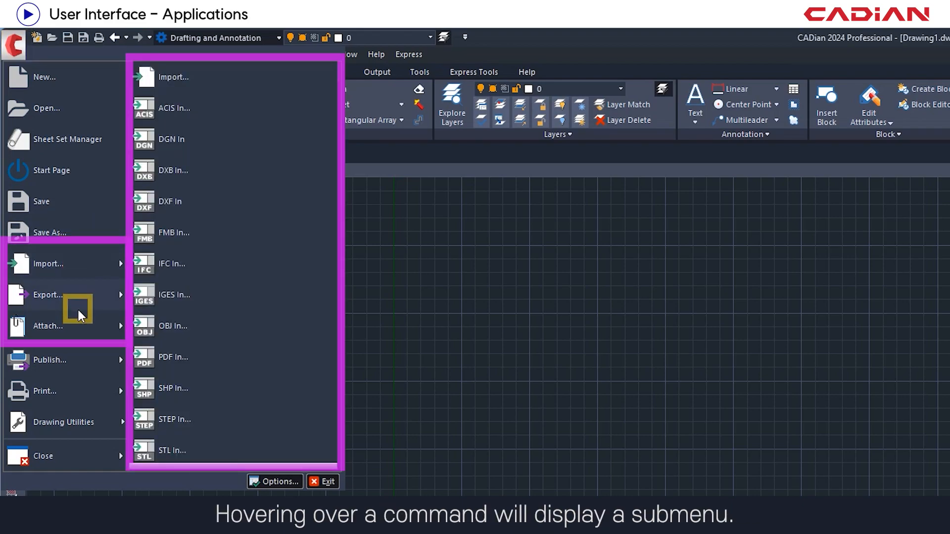
{"action": "mouse_move", "coordinate": [79, 335]}
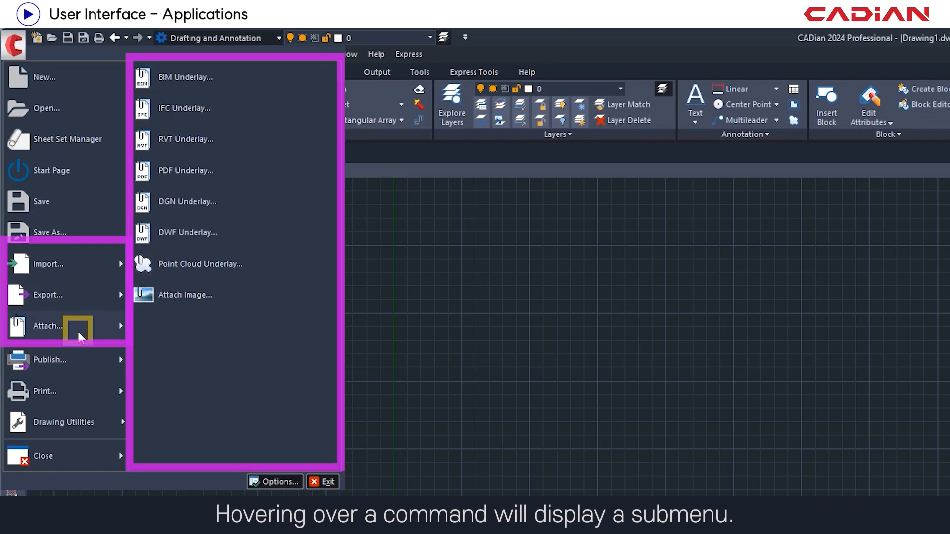
{"action": "mouse_move", "coordinate": [68, 214]}
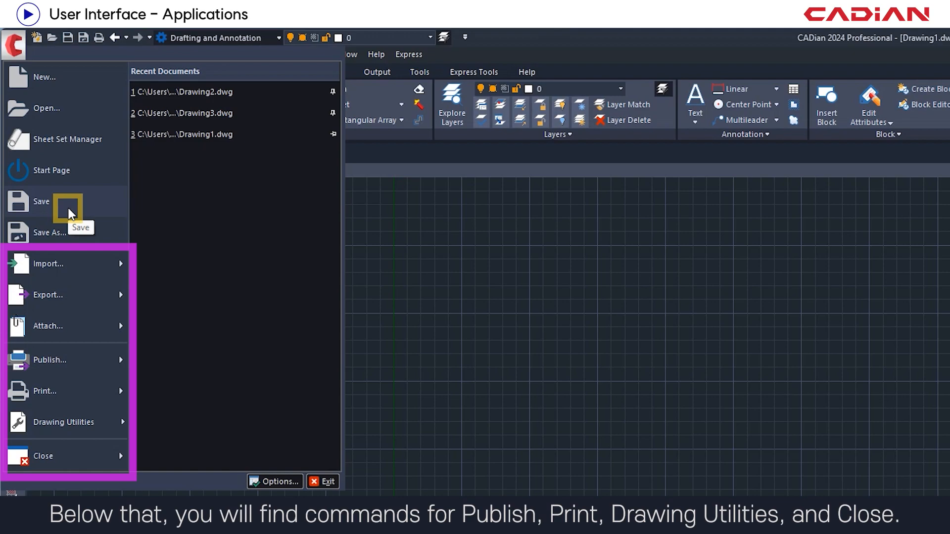
{"action": "mouse_move", "coordinate": [138, 239]}
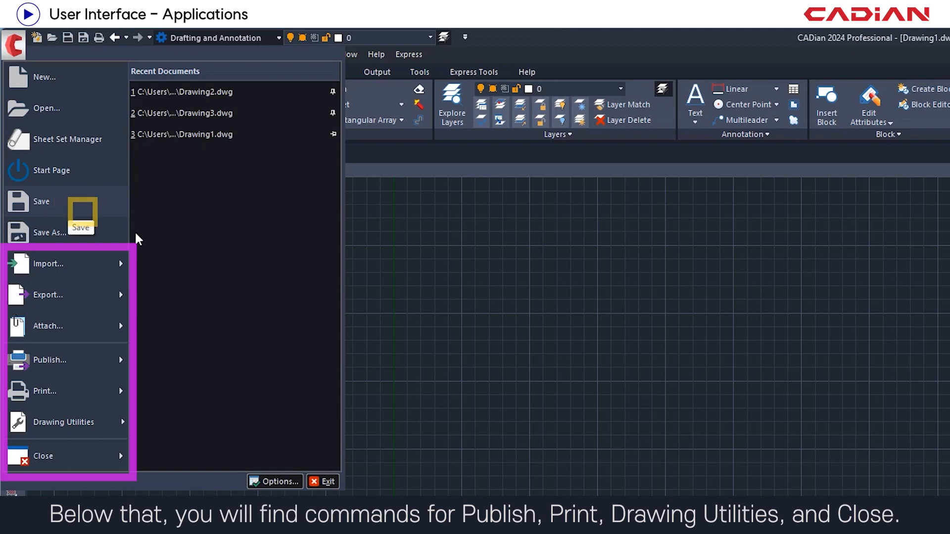
{"action": "mouse_move", "coordinate": [230, 315]}
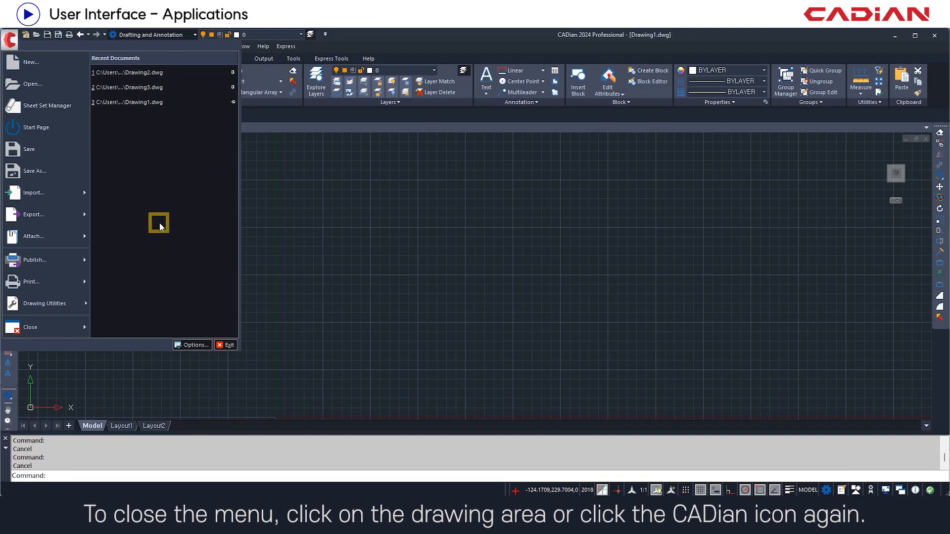
{"action": "left_click", "coordinate": [325, 245]}
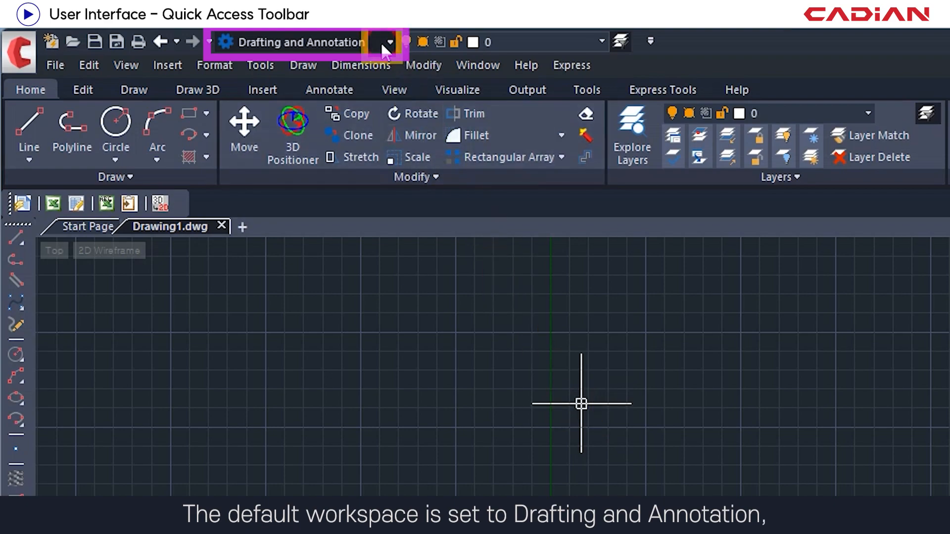
Show the workspace list: Drafting and Annotation, CADian Classic, View and Markup, Minimal.
{"action": "left_click", "coordinate": [390, 44]}
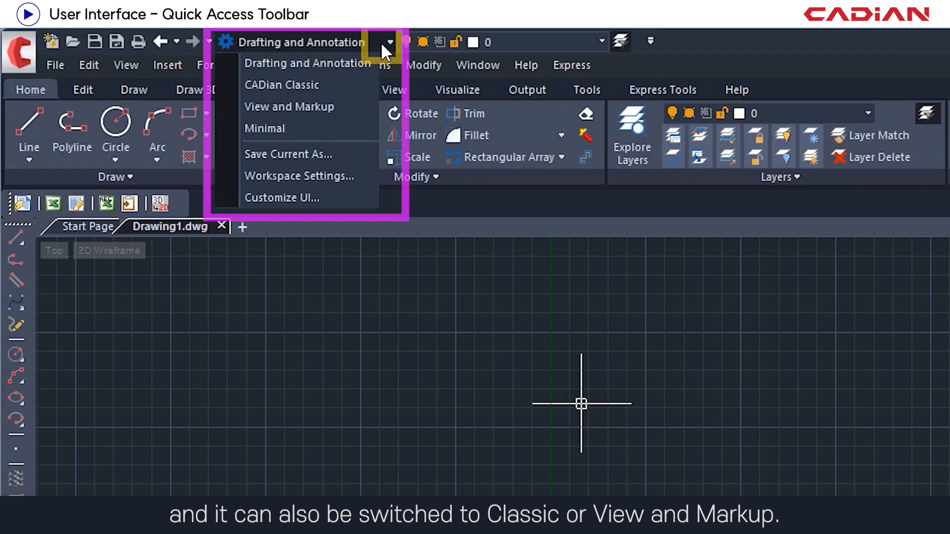
Put Copy Entity Formatting and Properties on the Quick Access Toolbar, then launch Customize UI.
{"action": "left_click", "coordinate": [651, 40]}
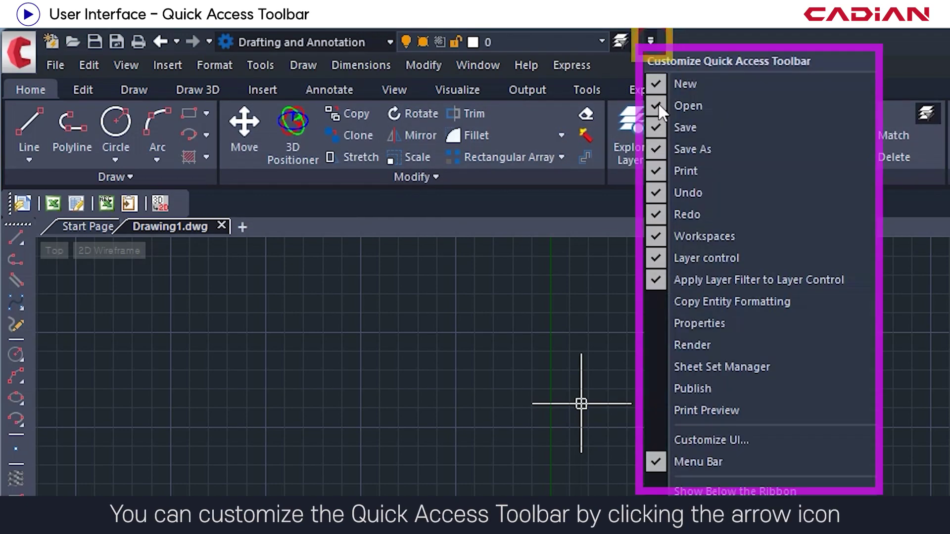
{"action": "left_click", "coordinate": [649, 41]}
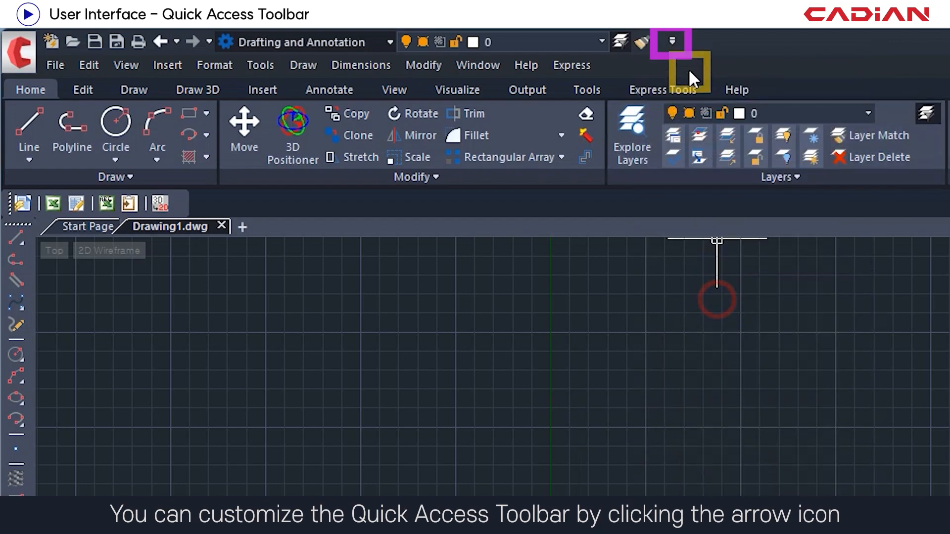
{"action": "left_click", "coordinate": [670, 41]}
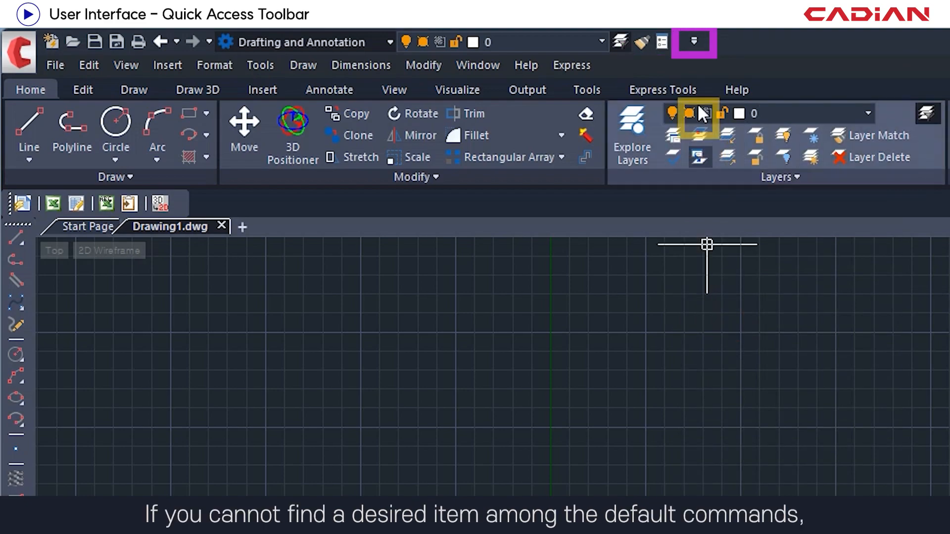
{"action": "left_click", "coordinate": [694, 40]}
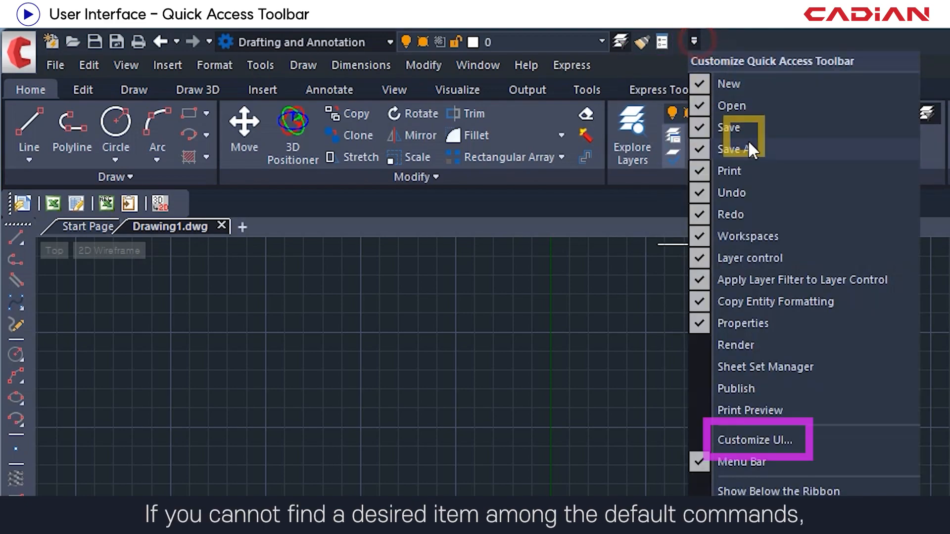
{"action": "left_click", "coordinate": [754, 440]}
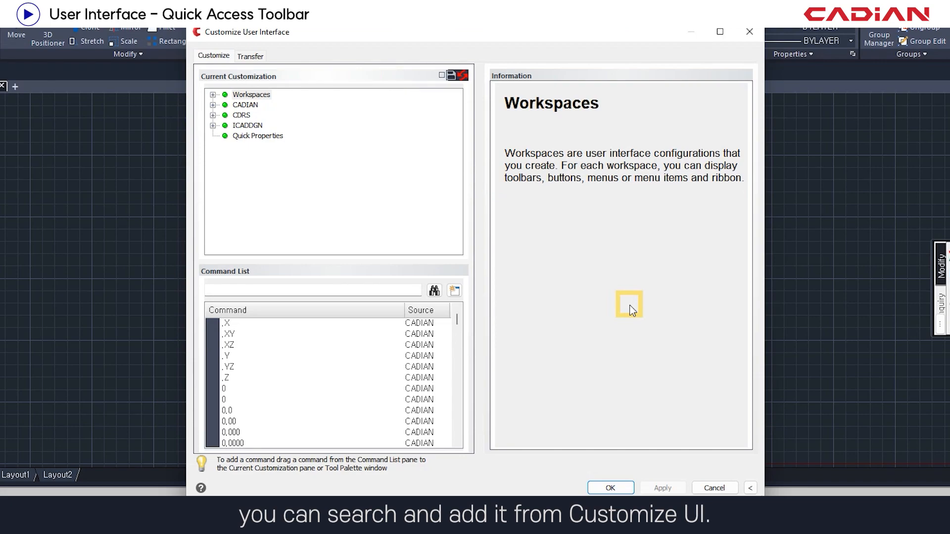
Dismiss the Customize User Interface window to return to Drawing1.dwg.
{"action": "left_click", "coordinate": [715, 488]}
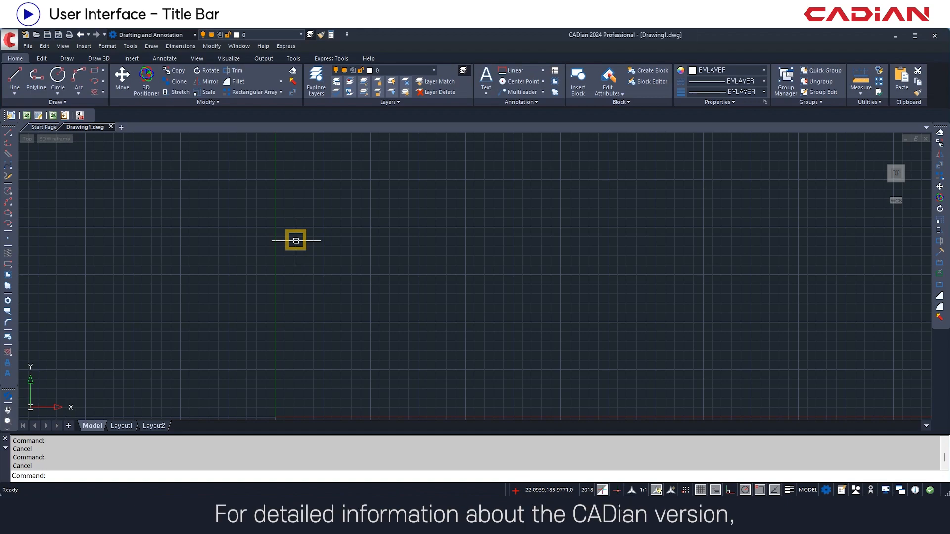
{"action": "left_click", "coordinate": [263, 46]}
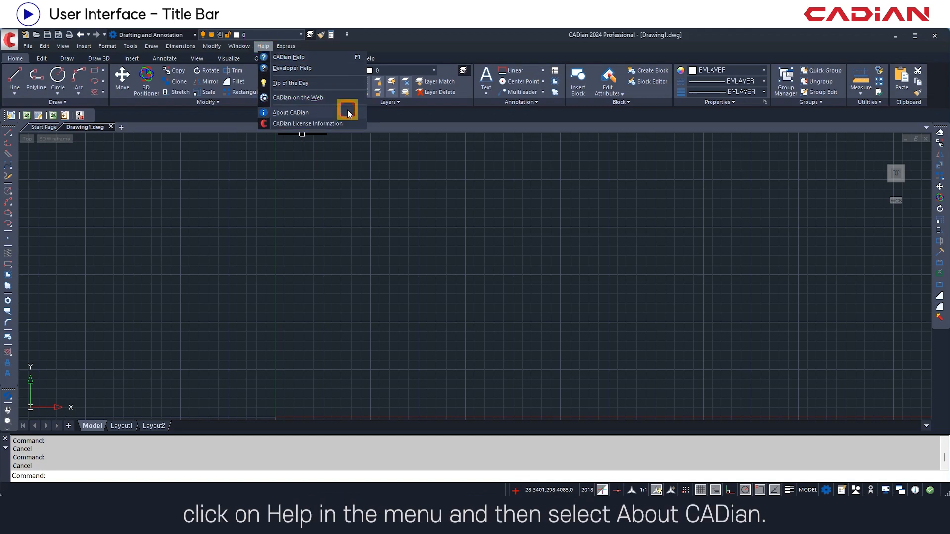
{"action": "left_click", "coordinate": [290, 112]}
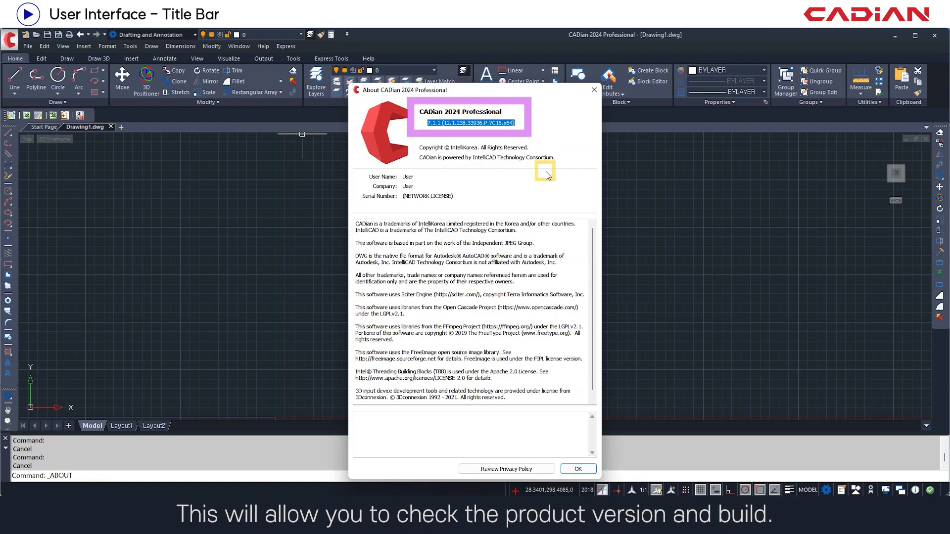
{"action": "left_click", "coordinate": [578, 468]}
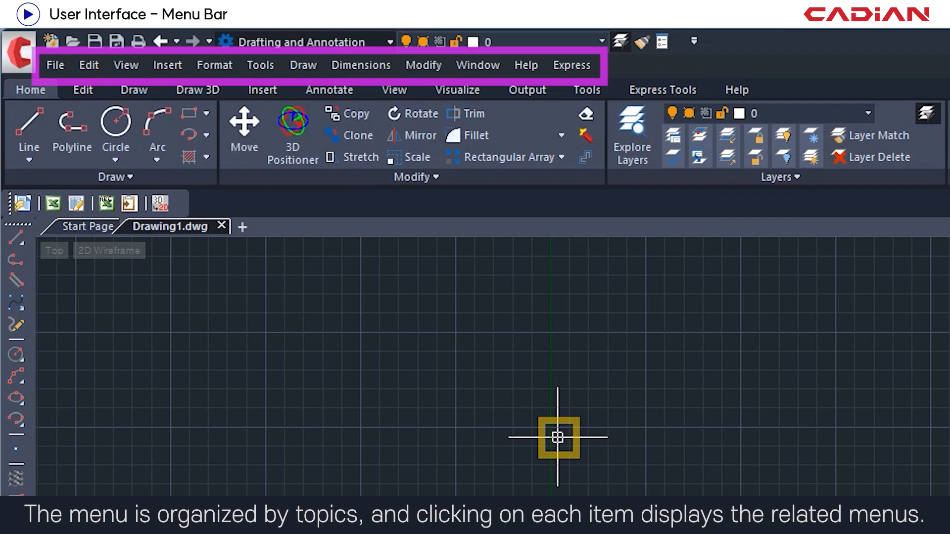
Browse the File and Edit menus, finishing with the Dimensions menu open.
{"action": "left_click", "coordinate": [55, 65]}
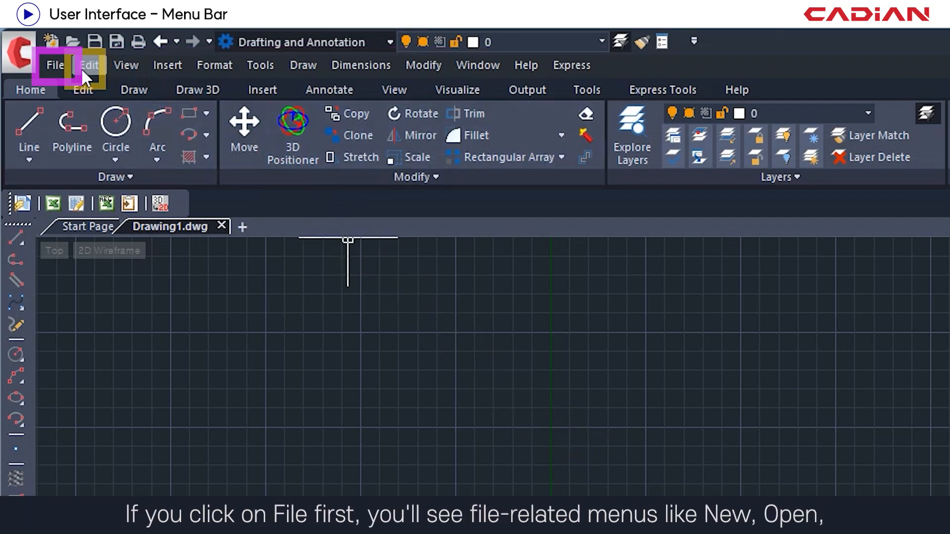
{"action": "left_click", "coordinate": [56, 65]}
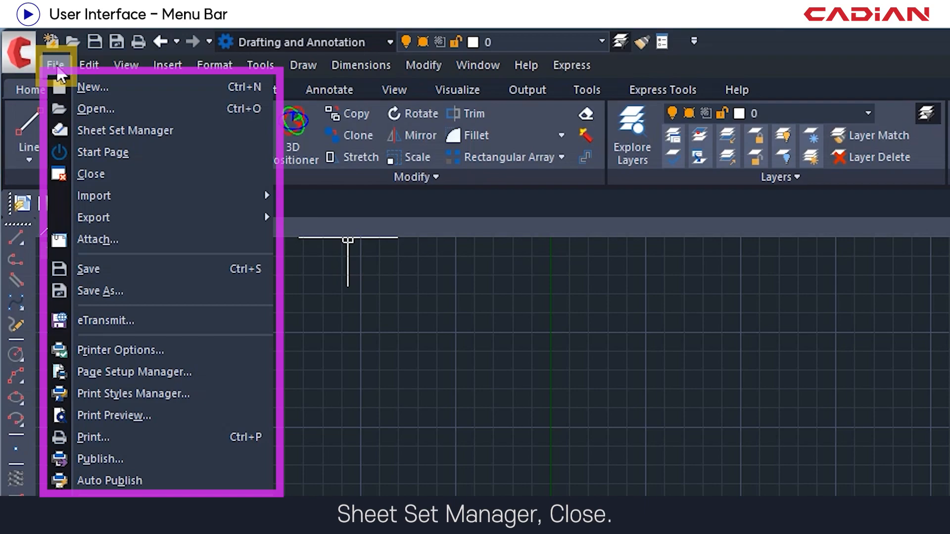
{"action": "left_click", "coordinate": [89, 65]}
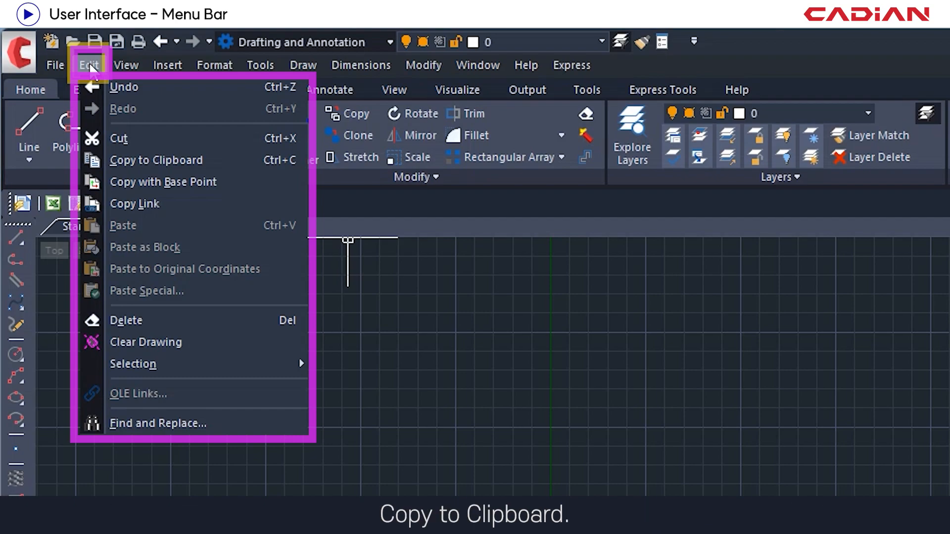
{"action": "left_click", "coordinate": [361, 65]}
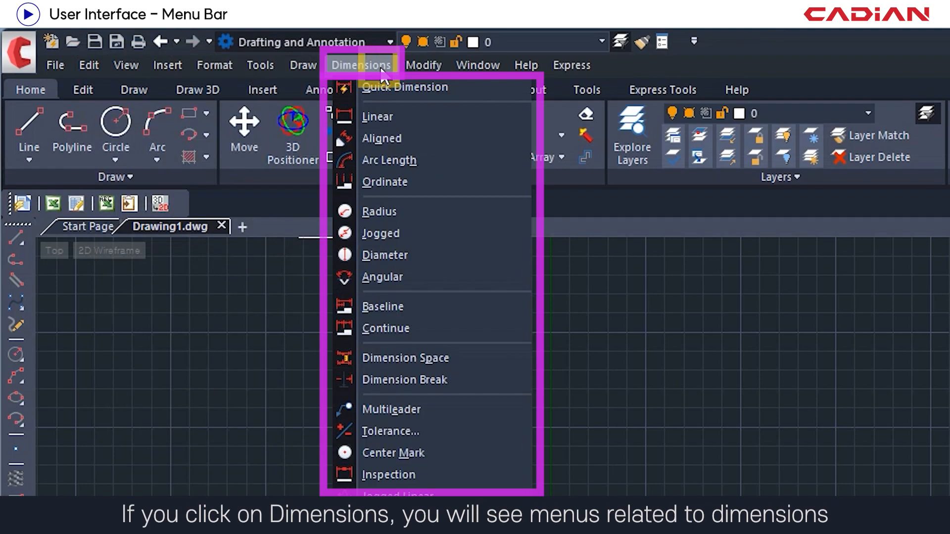